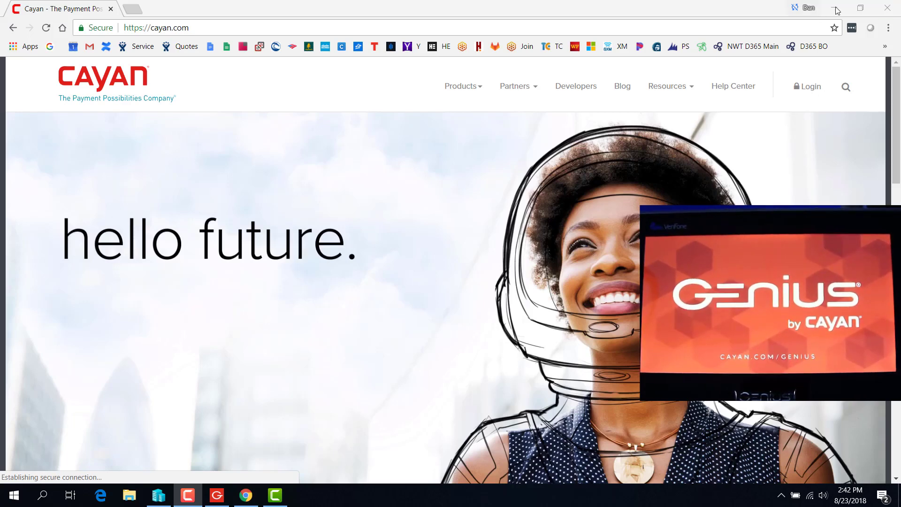
- Bring Hyper-V Manager to the front from the taskbar
left_click(156, 494)
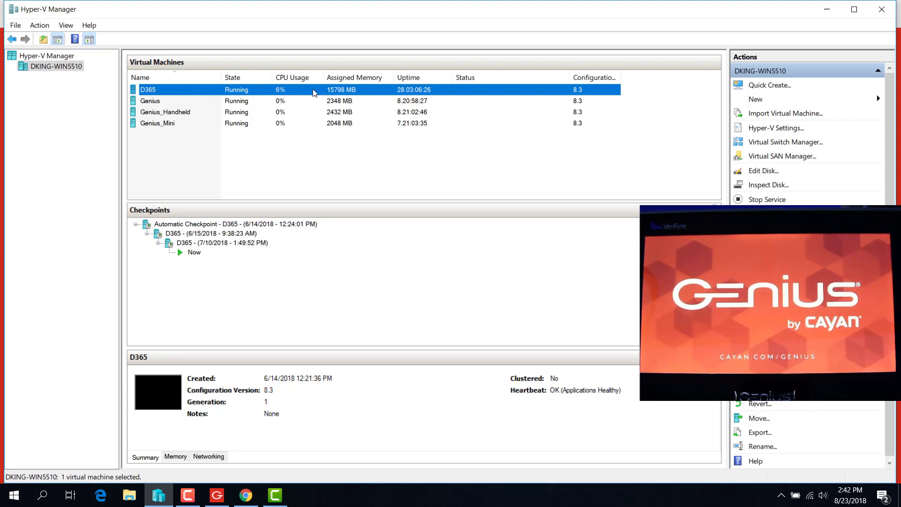
- Review the D365, Genius and Genius_Handheld virtual machines' checkpoints and summaries
left_click(172, 100)
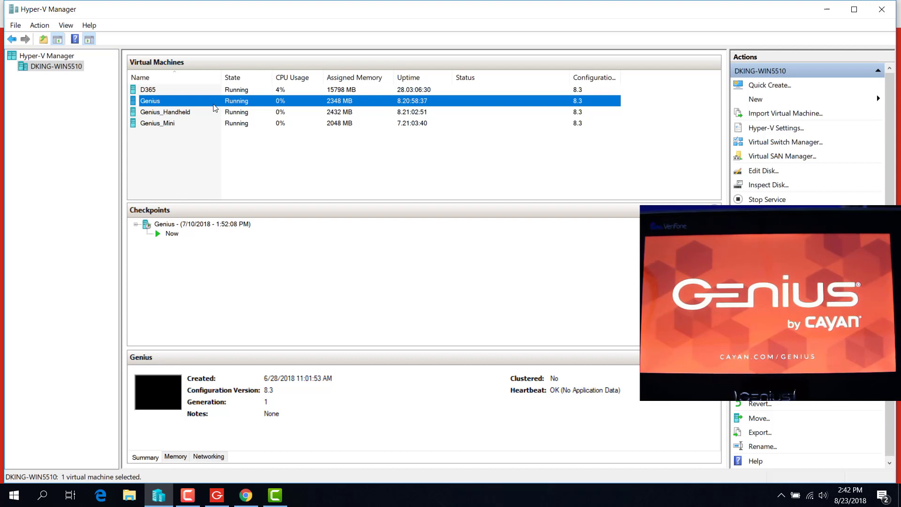
left_click(165, 111)
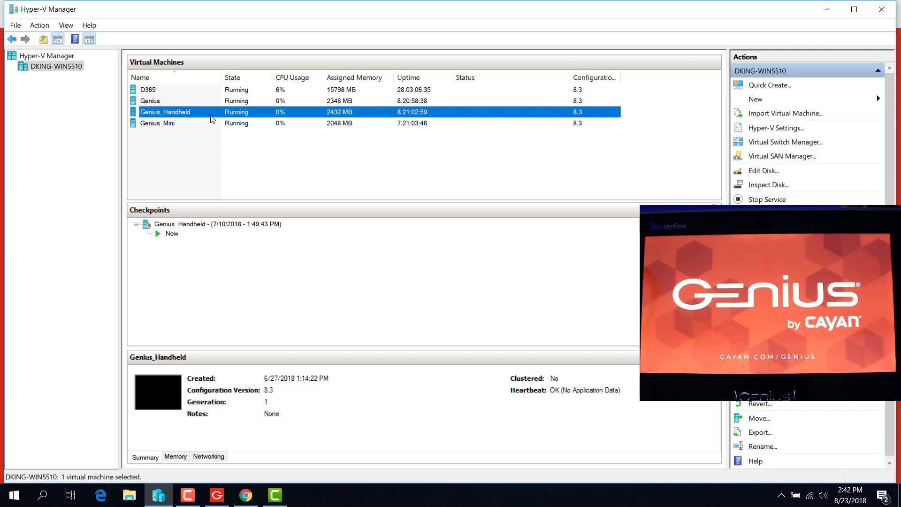
left_click(157, 123)
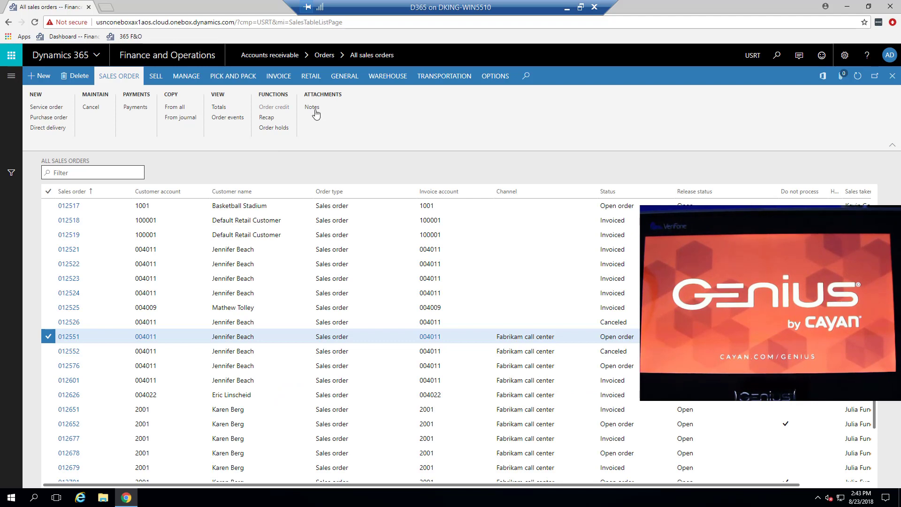
mouse_move(10, 76)
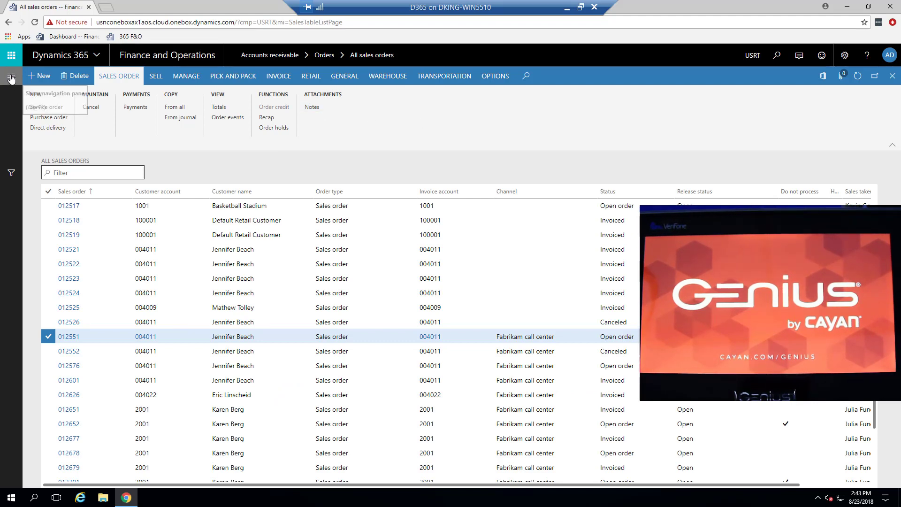
left_click(10, 78)
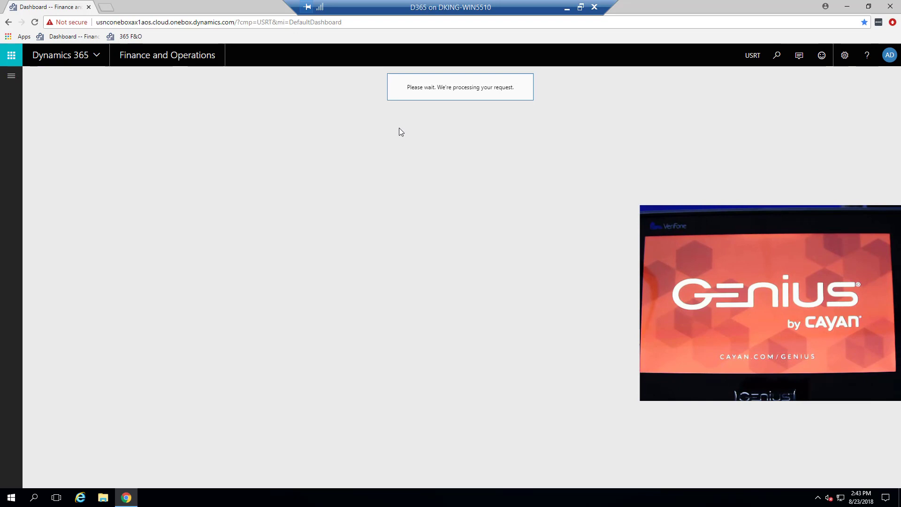
mouse_move(387, 190)
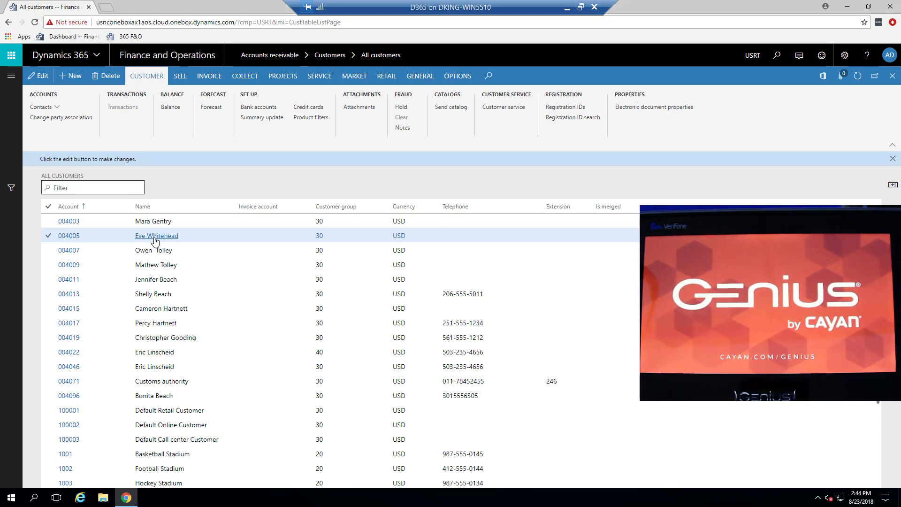
left_click(157, 234)
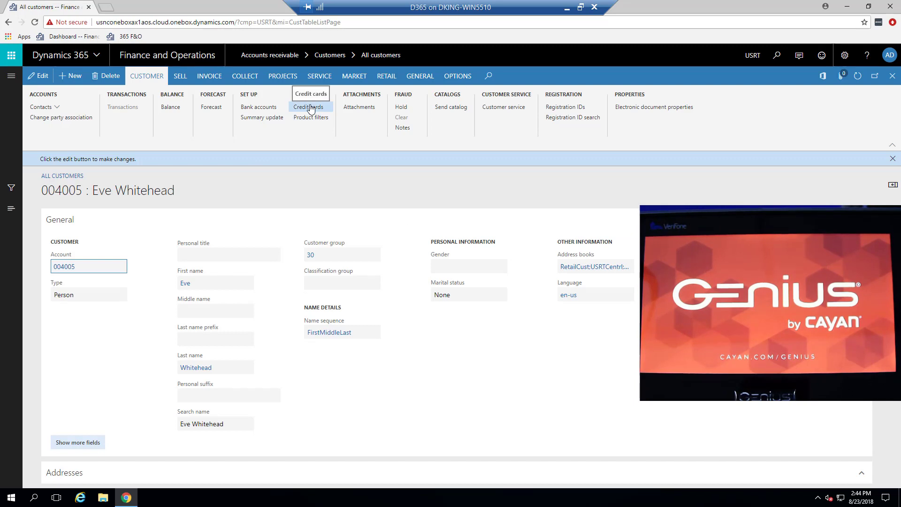
left_click(310, 107)
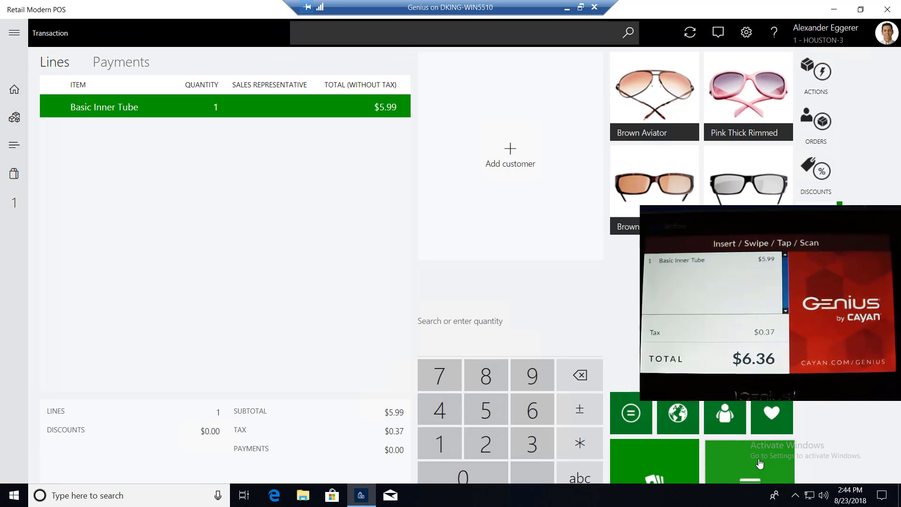
- Pay the Basic Inner Tube sale by card for the full $6.36 on the Genius terminal
left_click(748, 463)
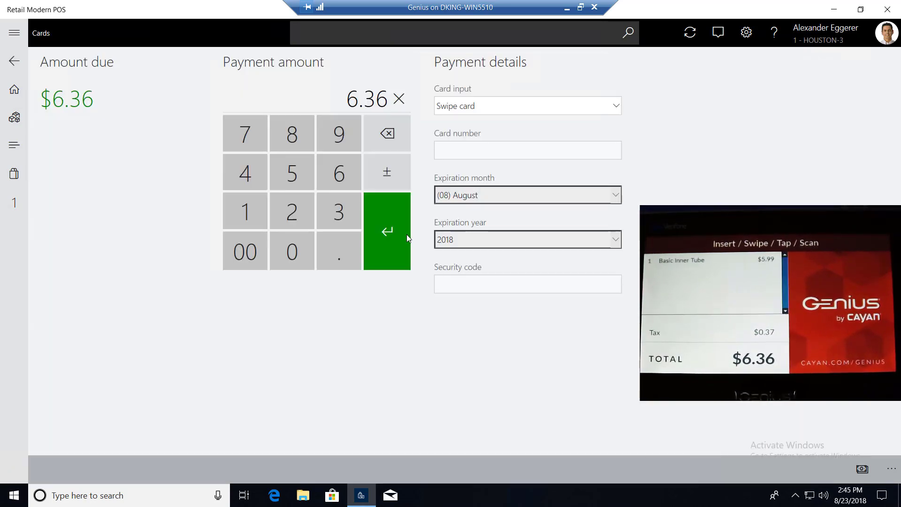
left_click(386, 230)
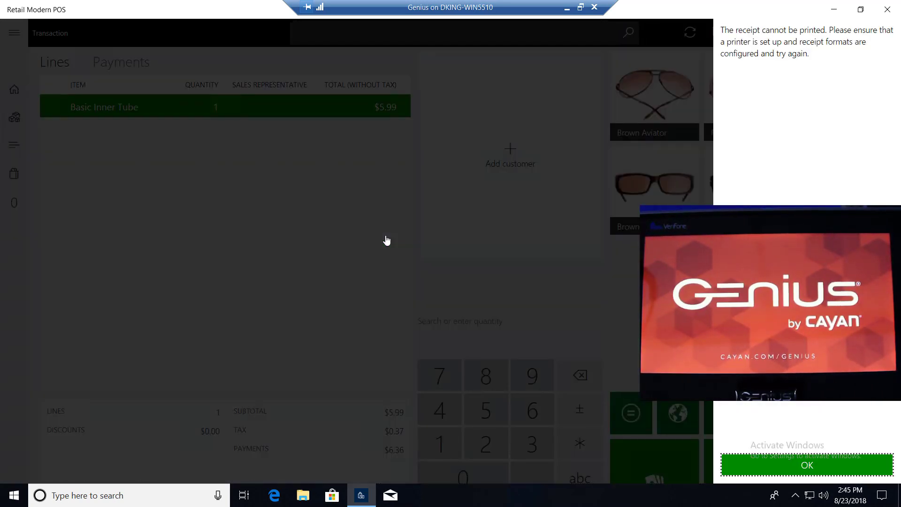
left_click(805, 465)
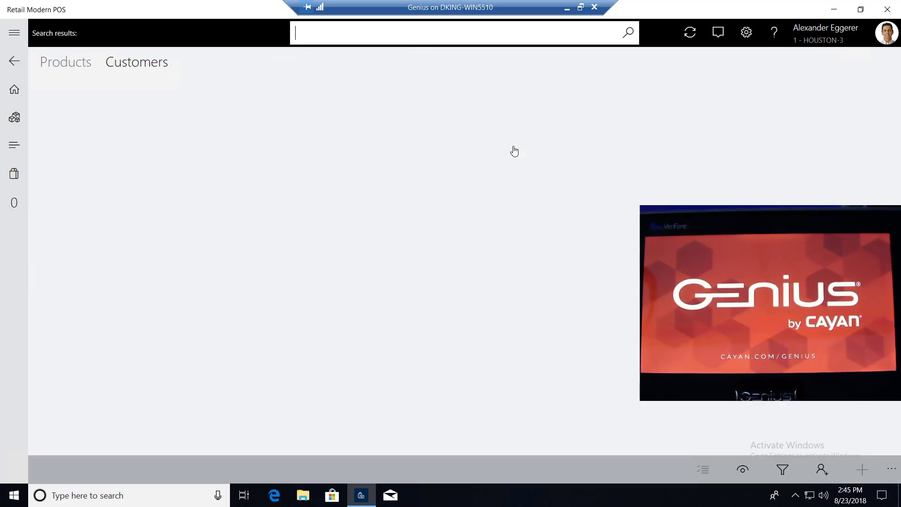
type("e")
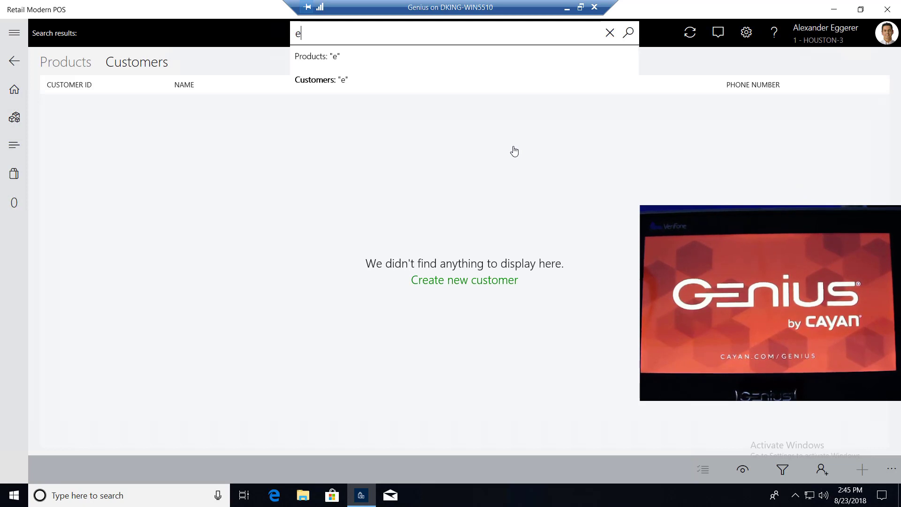
type("ve")
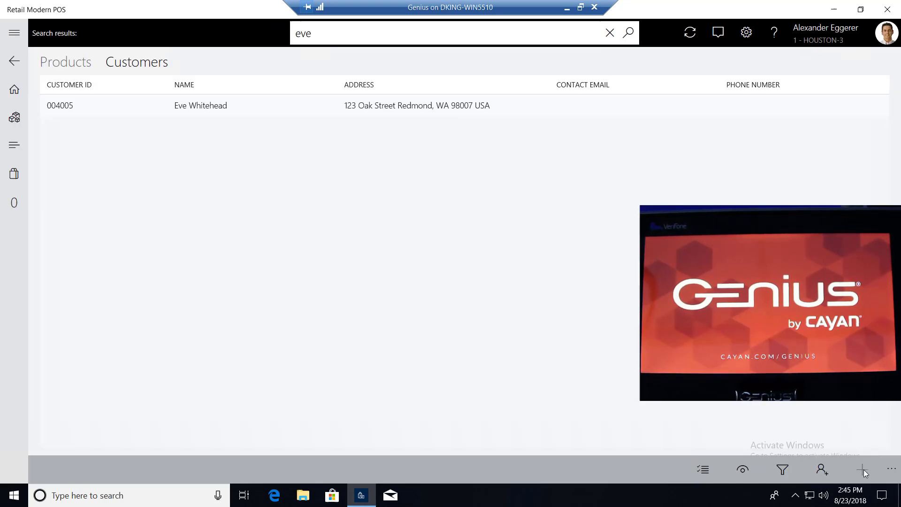
left_click(200, 105)
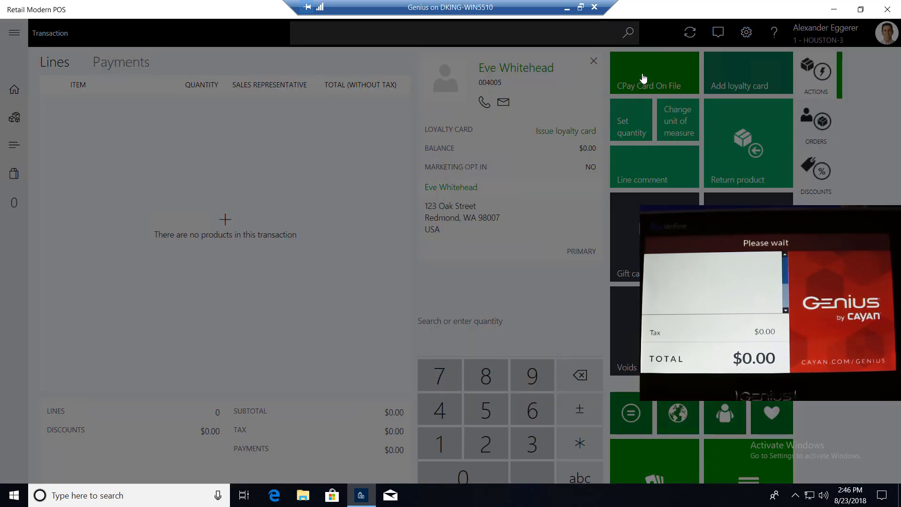
- Add a new card on file via CPay Card On File and select the Visa ending 0010
left_click(643, 78)
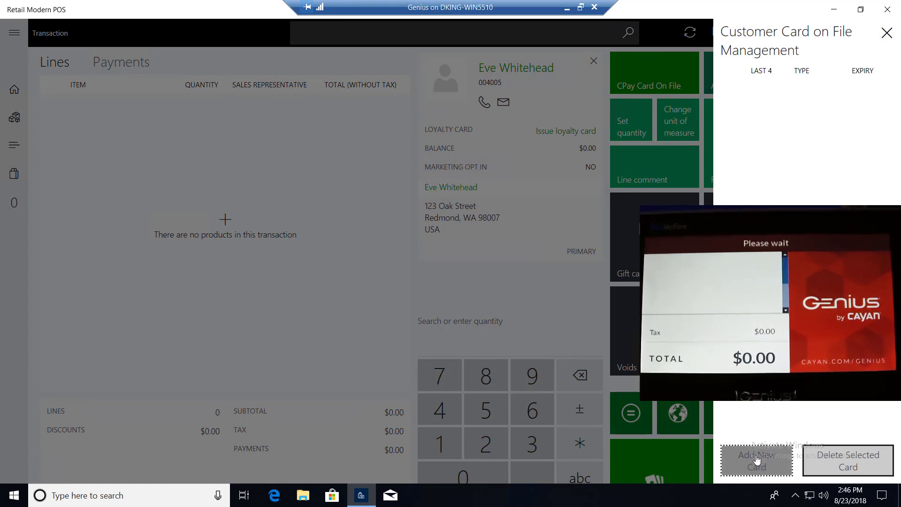
left_click(756, 461)
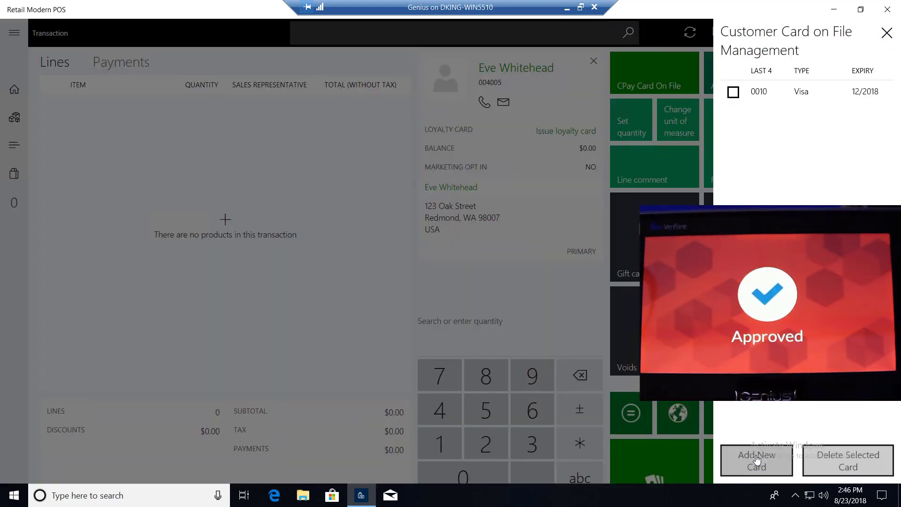
left_click(759, 91)
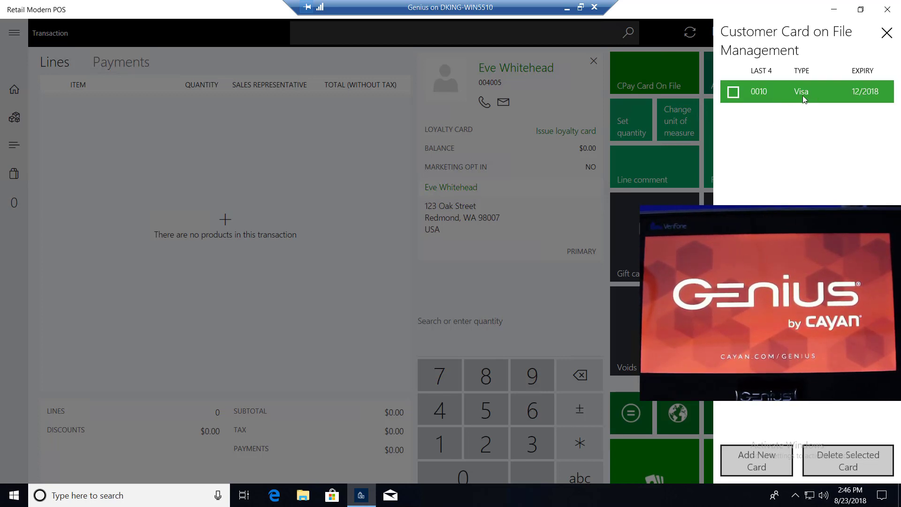
left_click(804, 91)
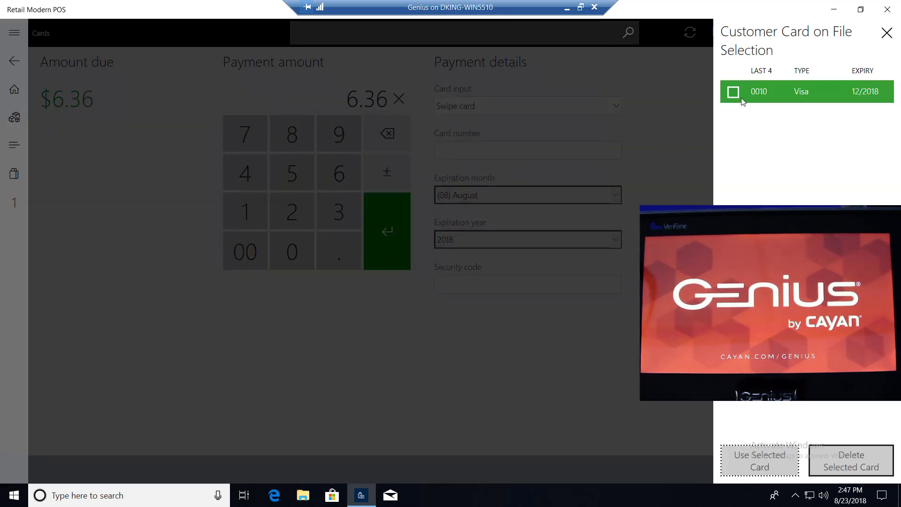
- Use the stored Visa ending 0010 as the selected card for the $6.36 payment
left_click(734, 92)
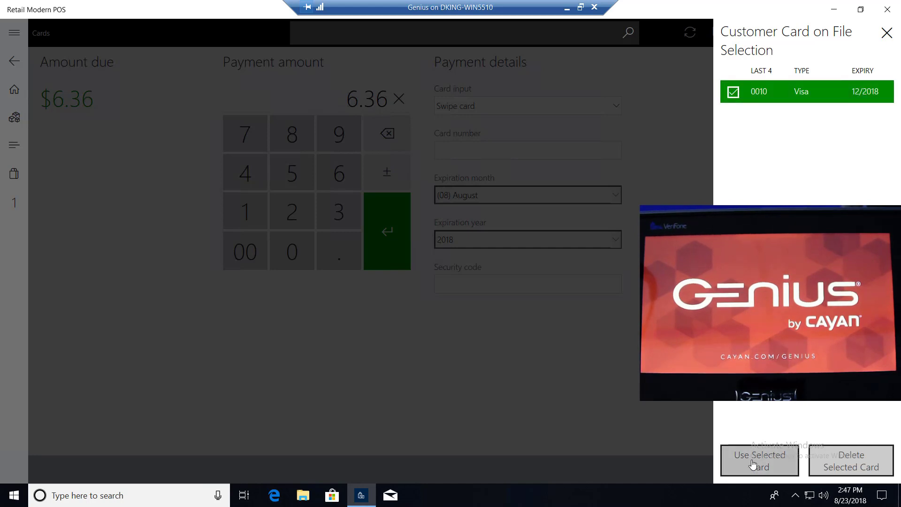
left_click(758, 460)
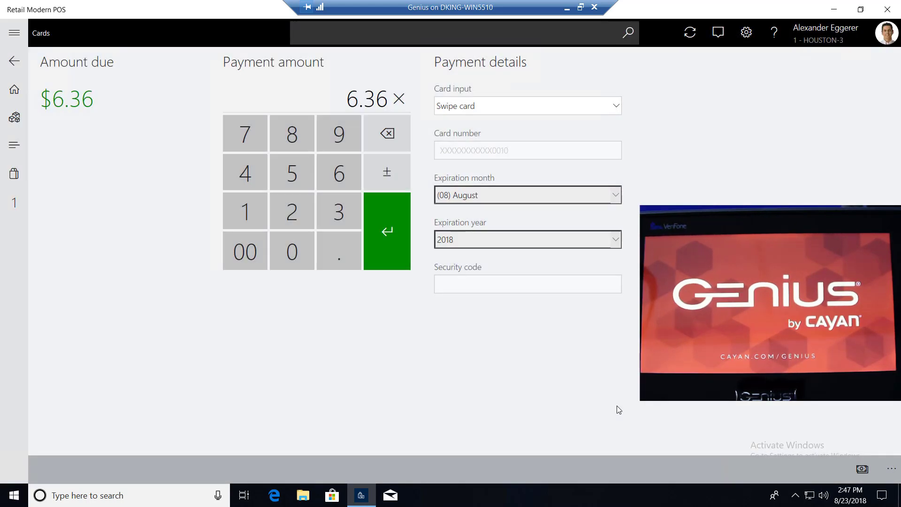
left_click(386, 231)
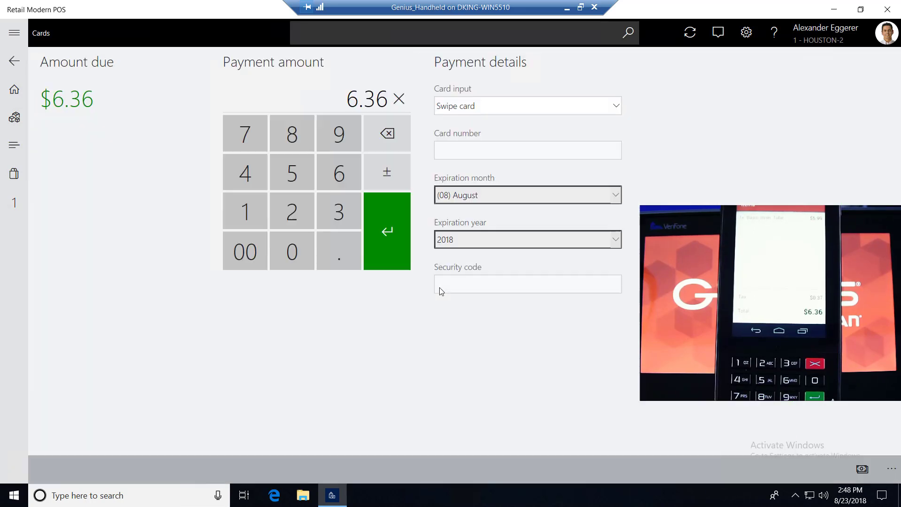
- Confirm the $6.36 card payment approved on the Genius handheld
left_click(387, 231)
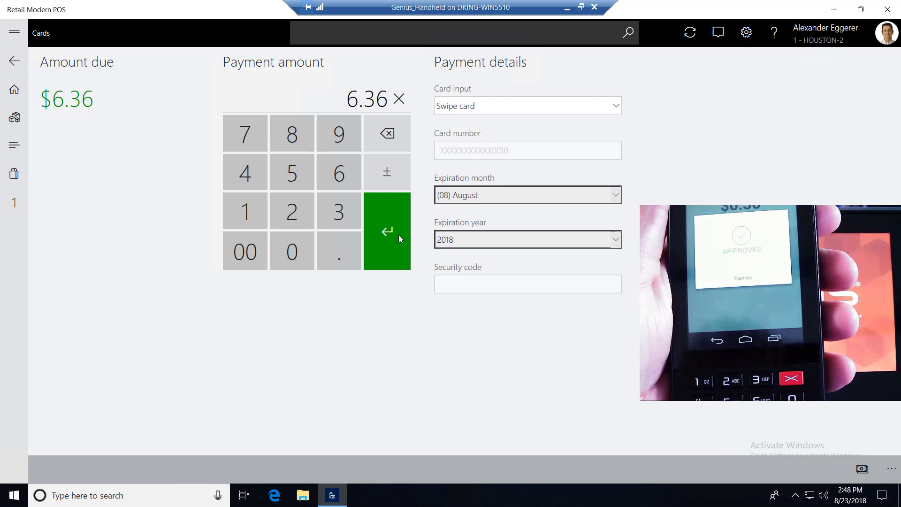
left_click(387, 232)
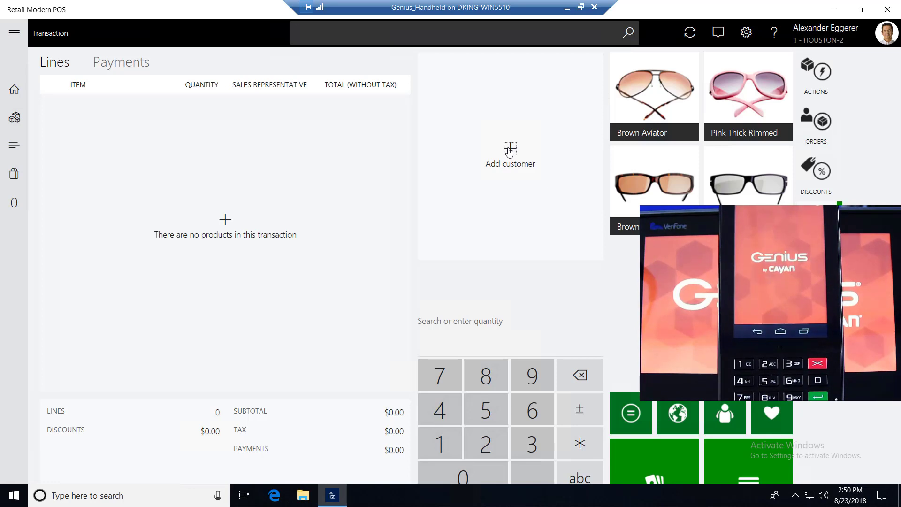
left_click(509, 155)
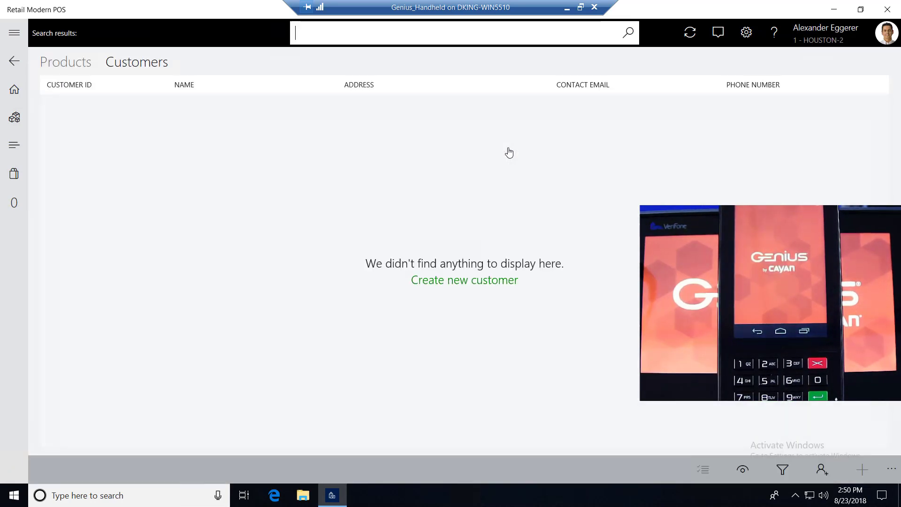
type("eve")
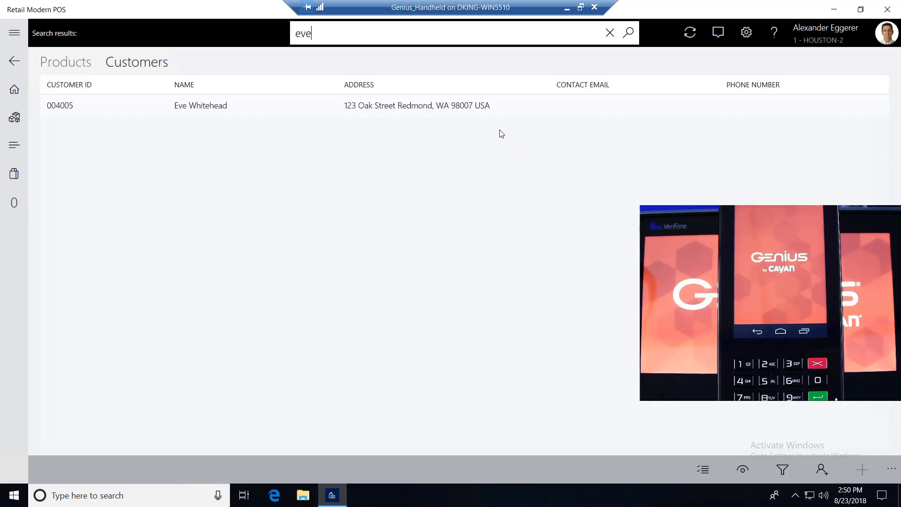
left_click(200, 105)
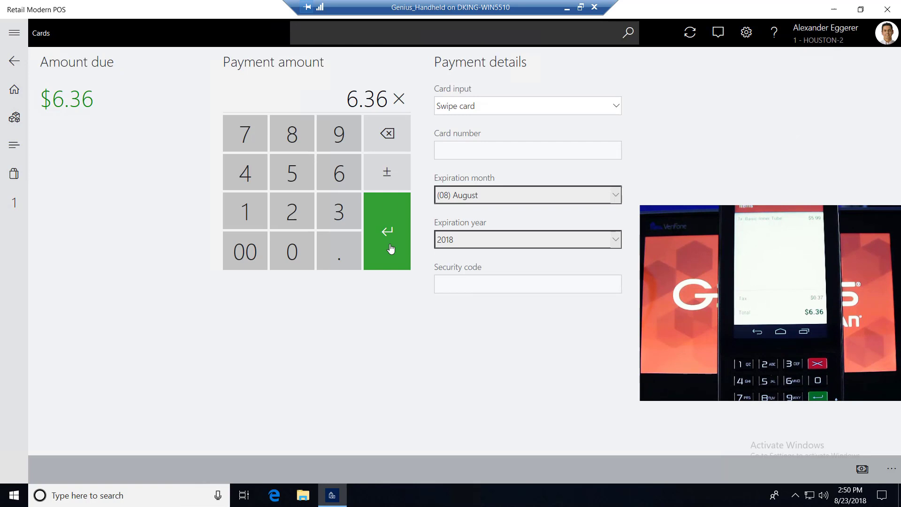
- Pay the full $6.36 with stored Visa 0010, dismiss the receipt warning and close the change-due summary
left_click(387, 231)
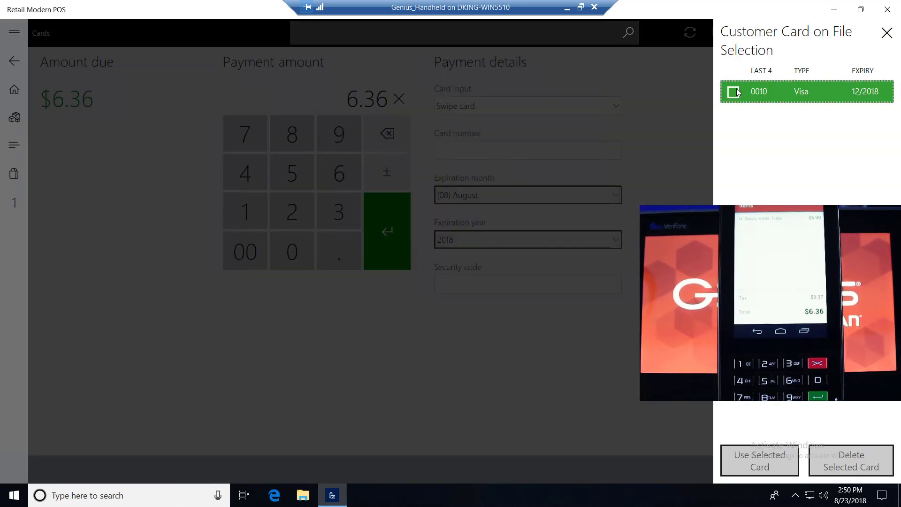
left_click(734, 91)
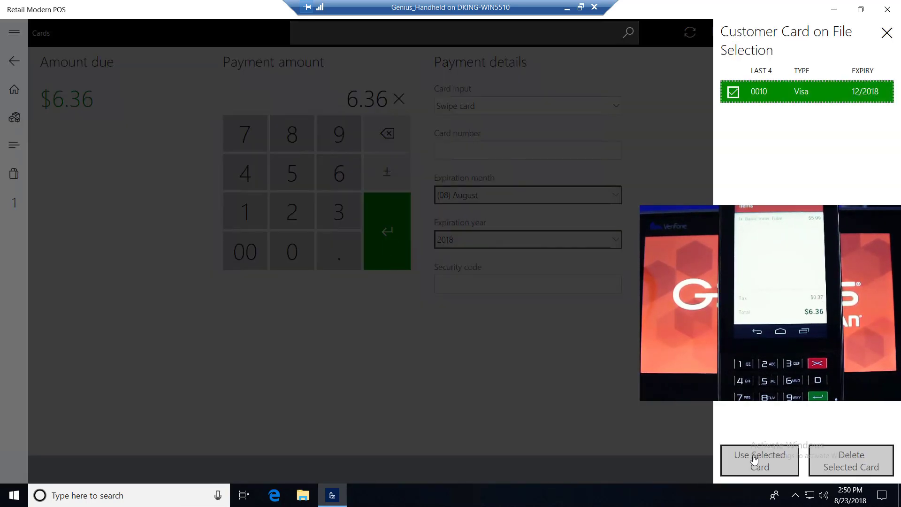
left_click(758, 460)
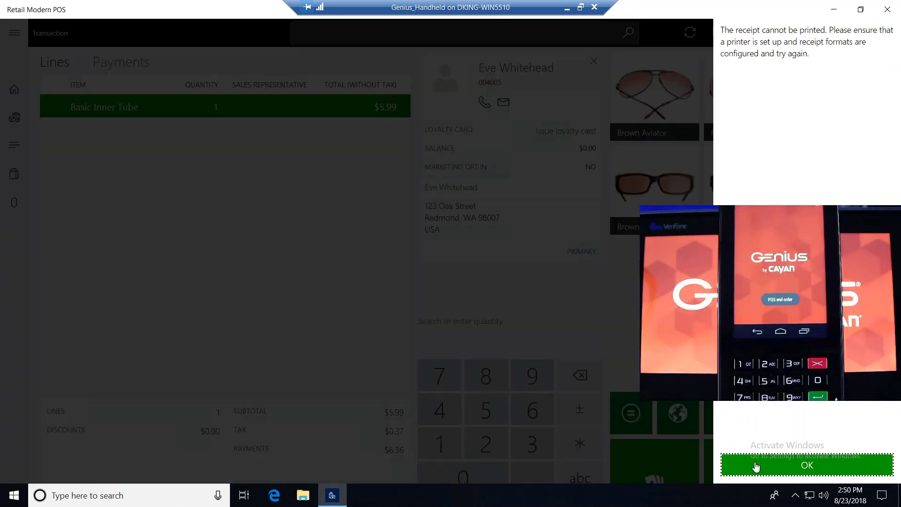
left_click(806, 464)
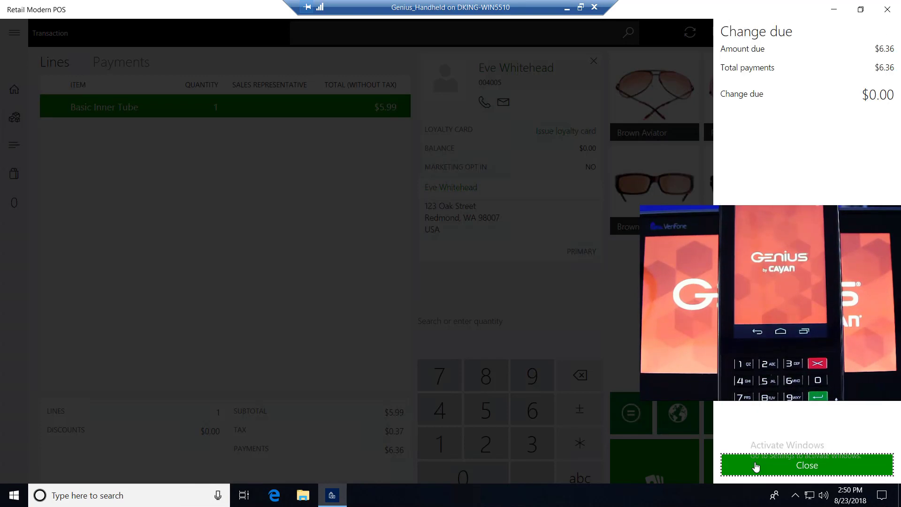
left_click(806, 464)
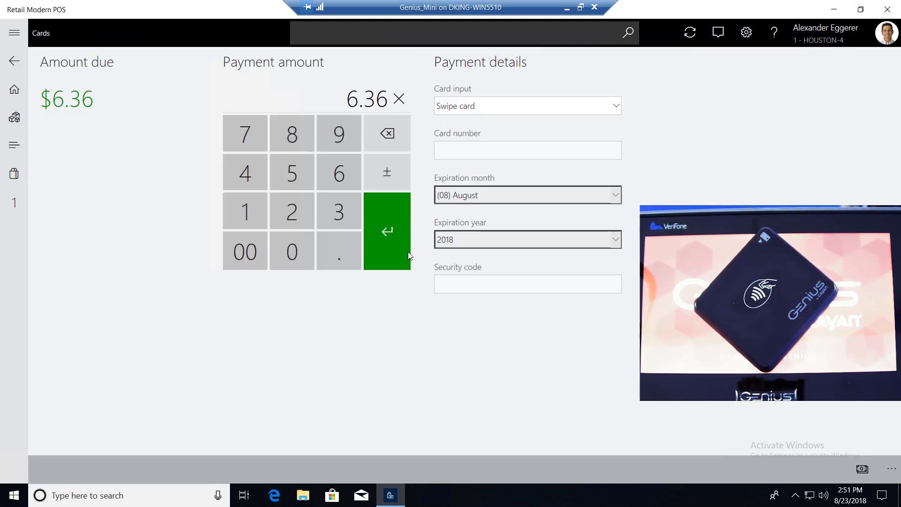
- Take the $6.36 card payment on the Genius Mini and dismiss the receipt printing warning
left_click(386, 230)
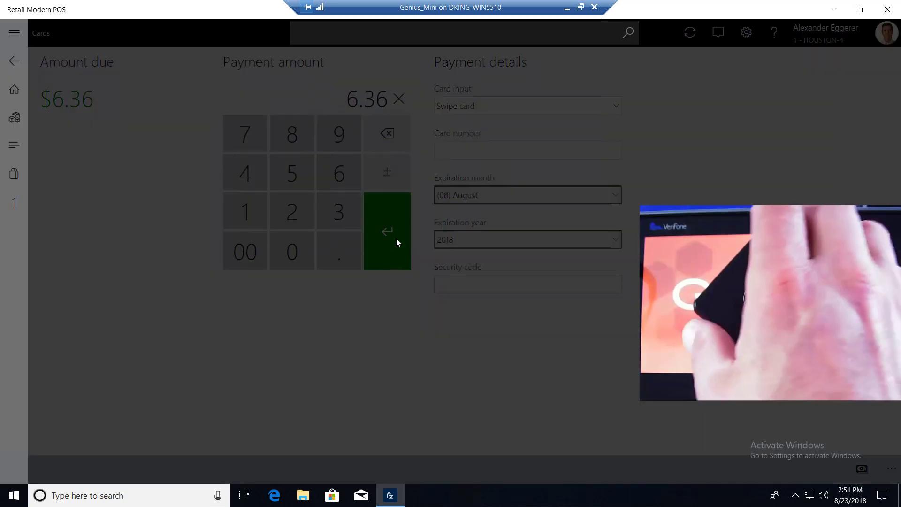
left_click(386, 231)
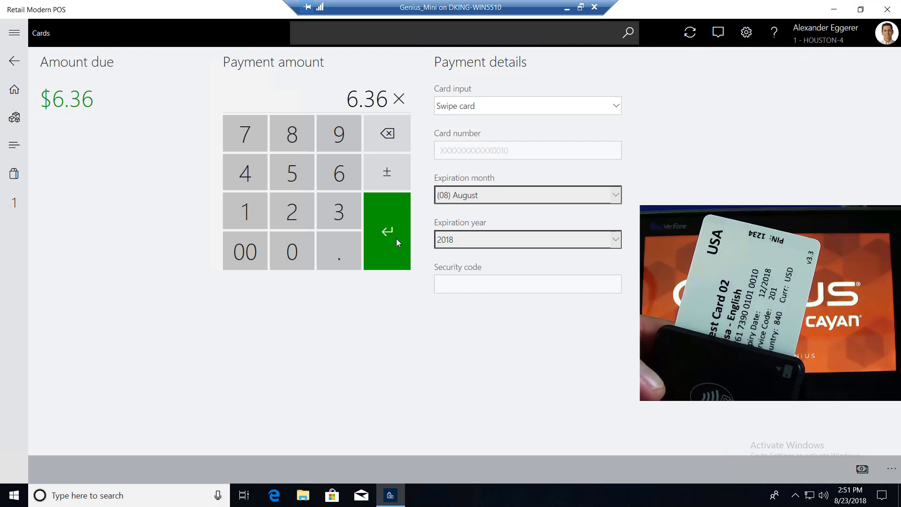
left_click(386, 230)
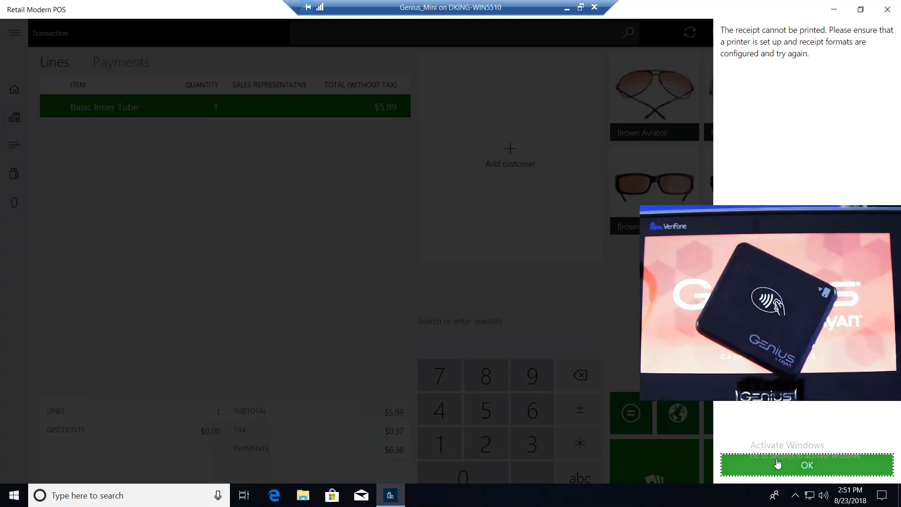
left_click(805, 465)
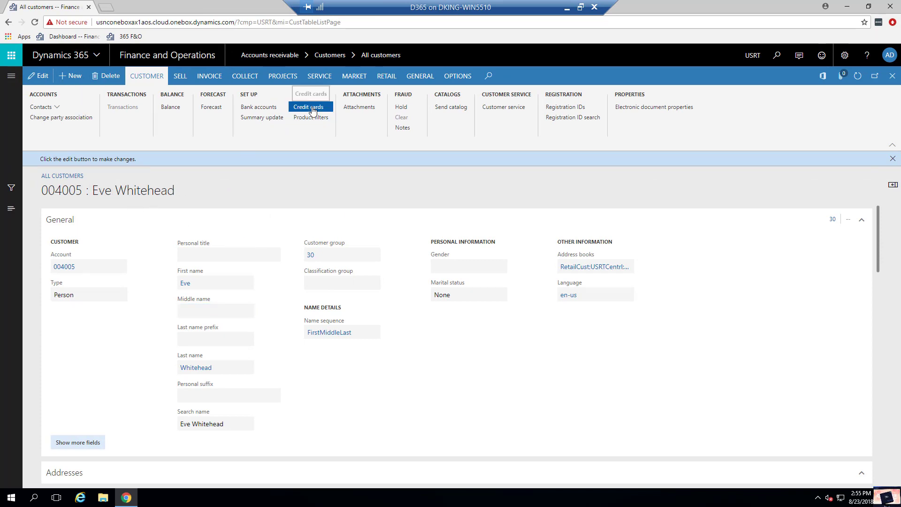
left_click(310, 106)
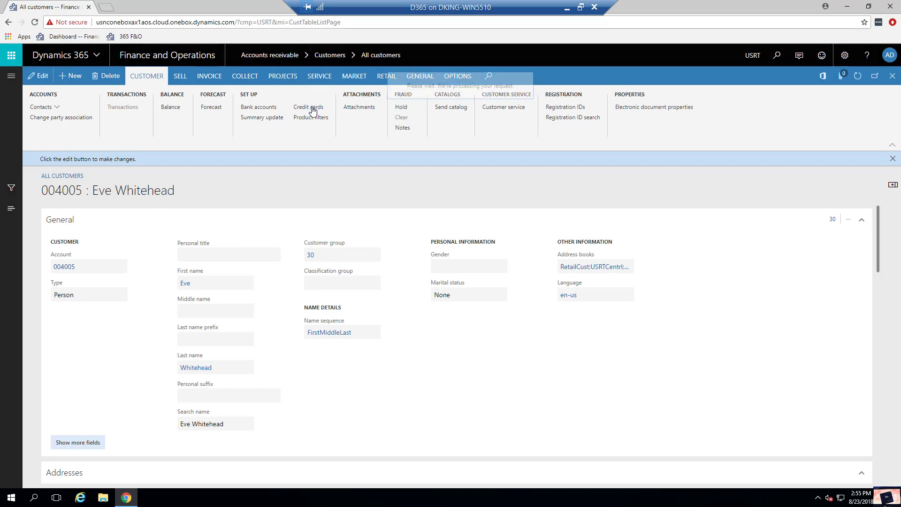
left_click(309, 106)
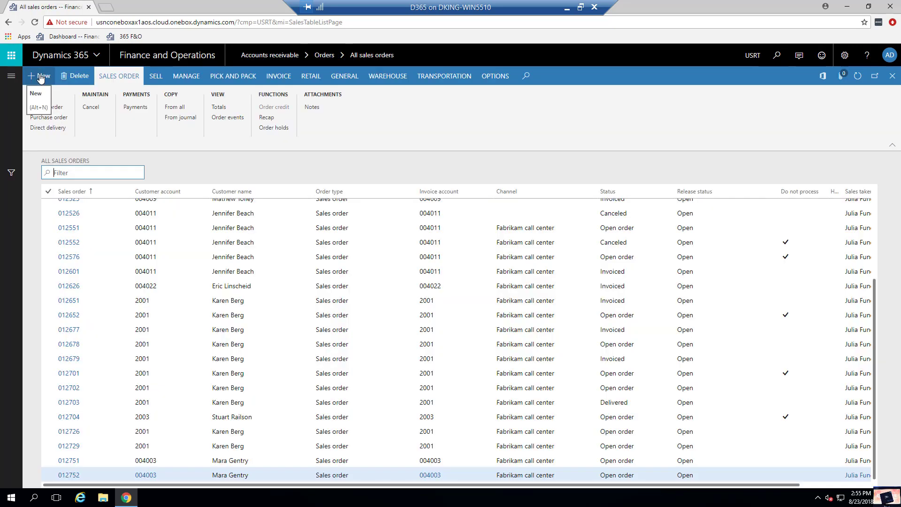
left_click(43, 107)
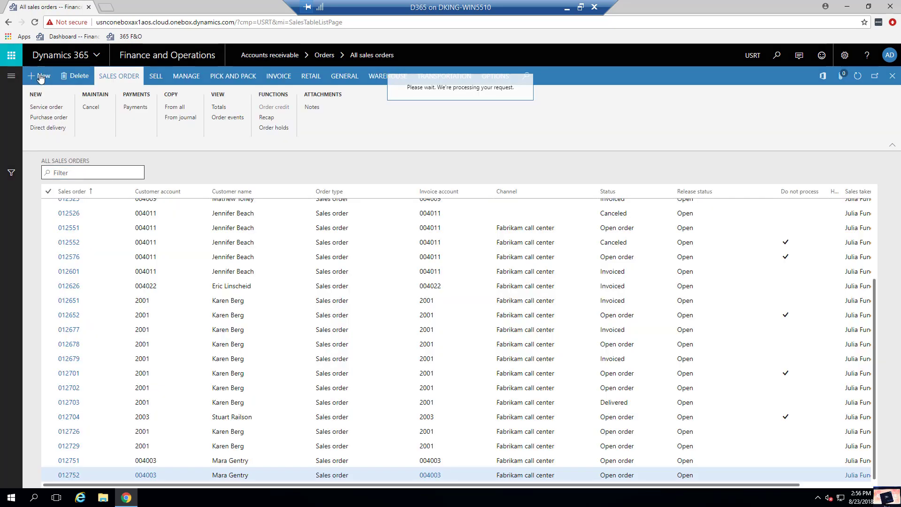
type("eve")
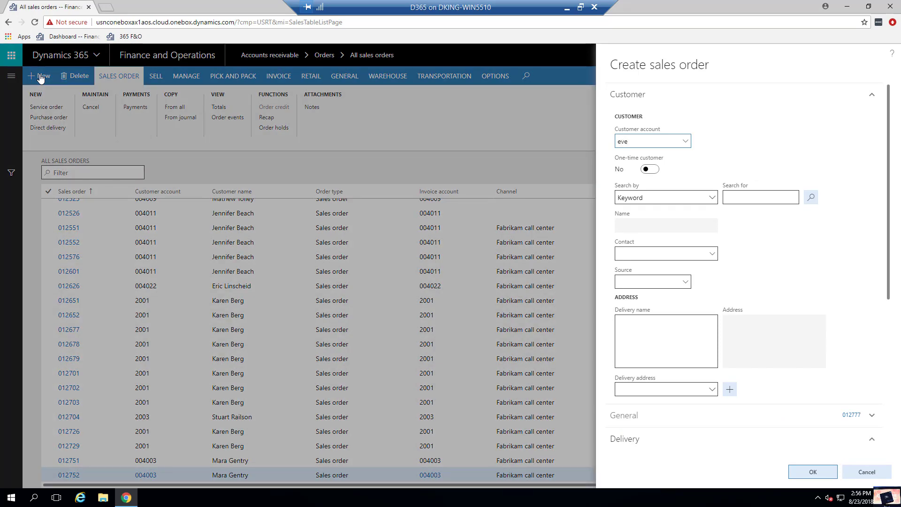
left_click(812, 471)
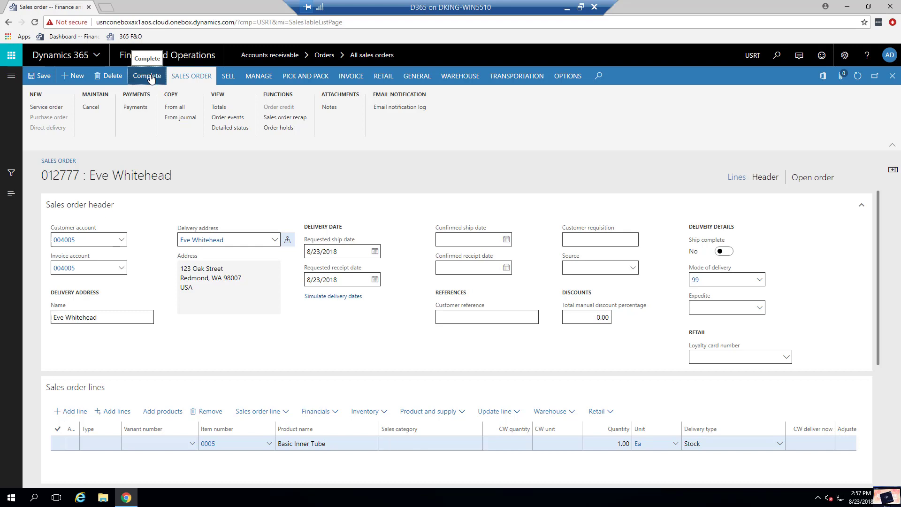
- Complete the order and add a payment with method 3 VISA
left_click(146, 76)
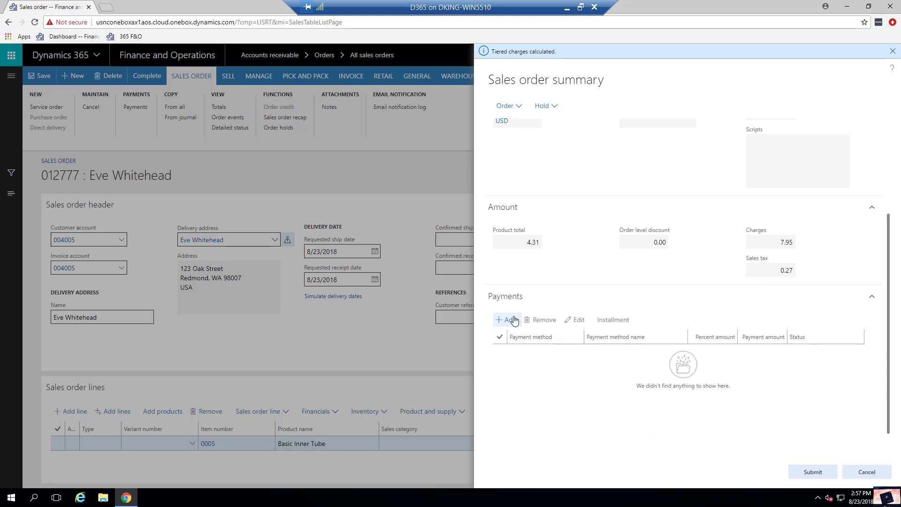
mouse_move(504, 319)
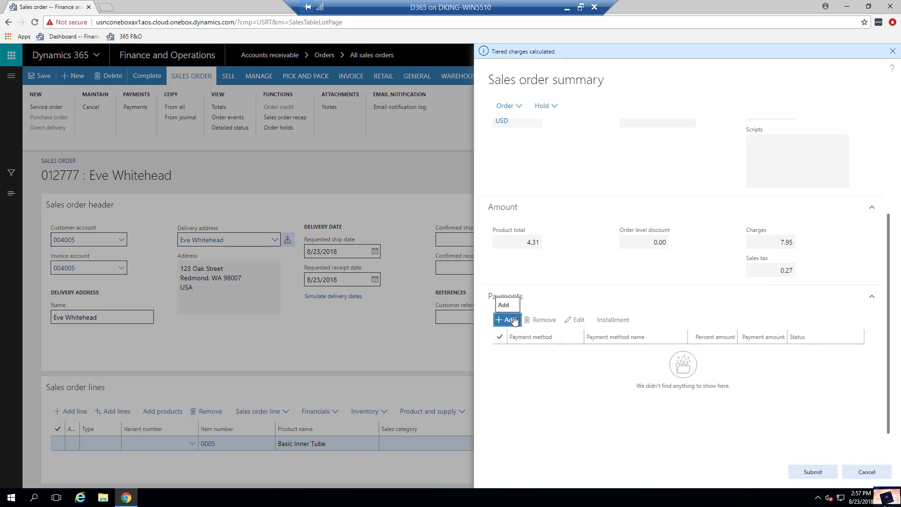
left_click(505, 319)
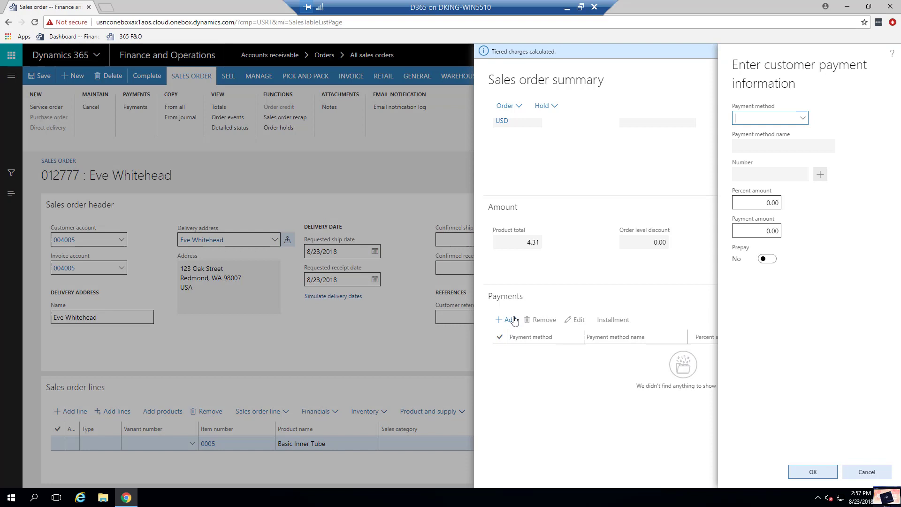
left_click(802, 118)
type("3")
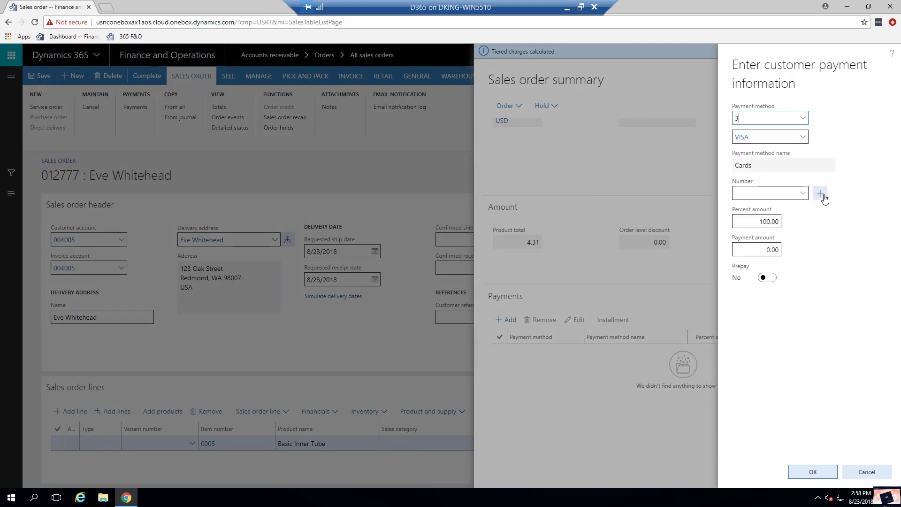
mouse_move(820, 194)
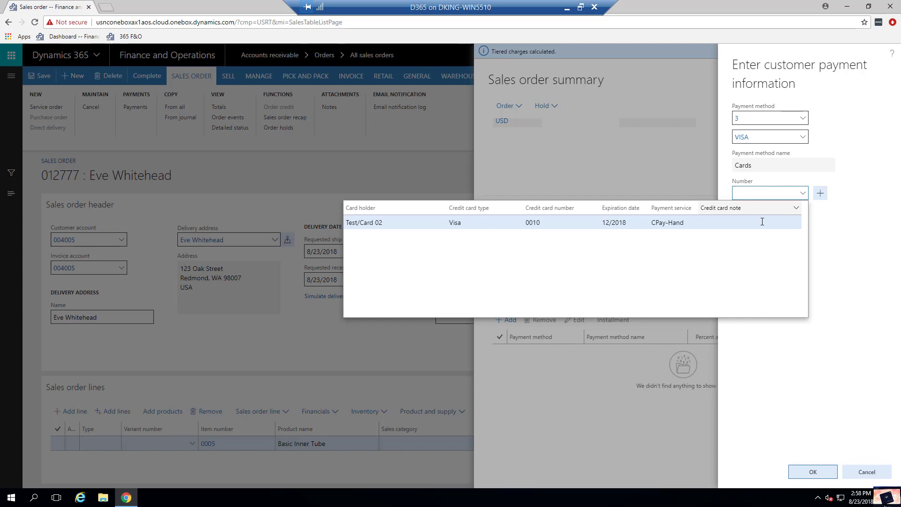
left_click(531, 223)
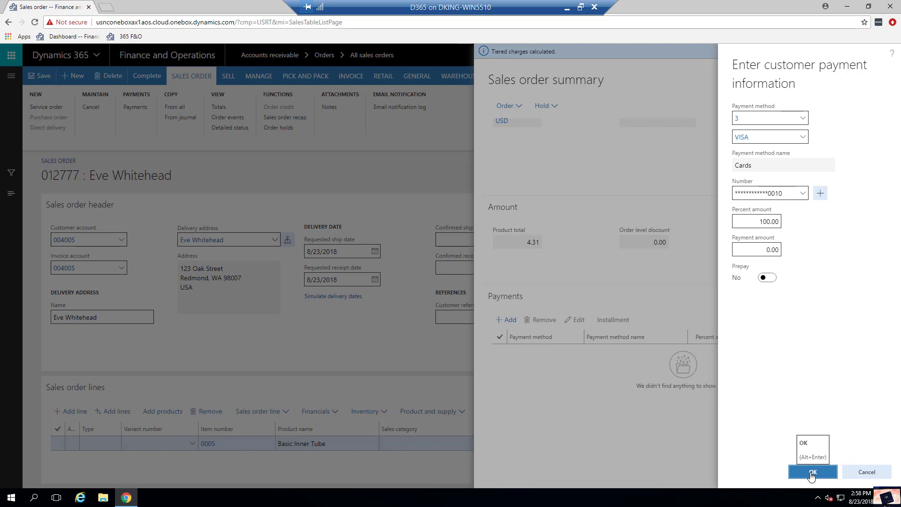
left_click(811, 471)
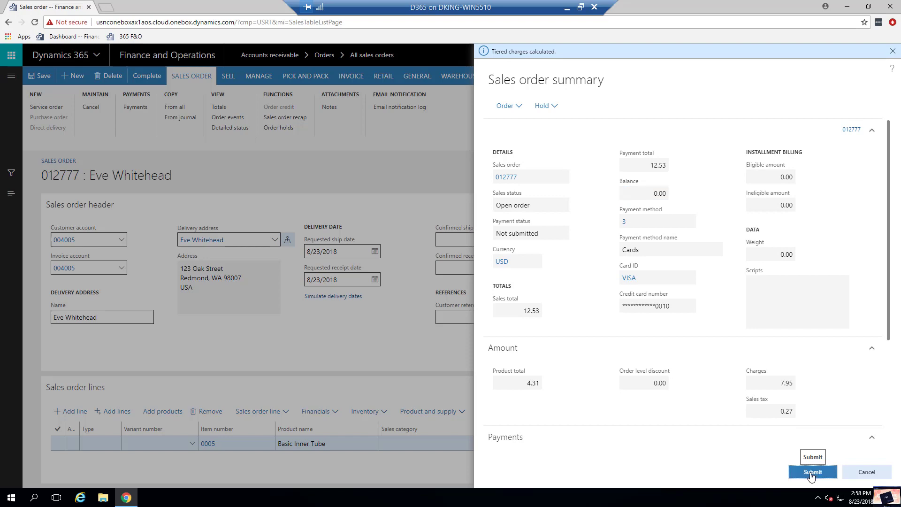
left_click(812, 472)
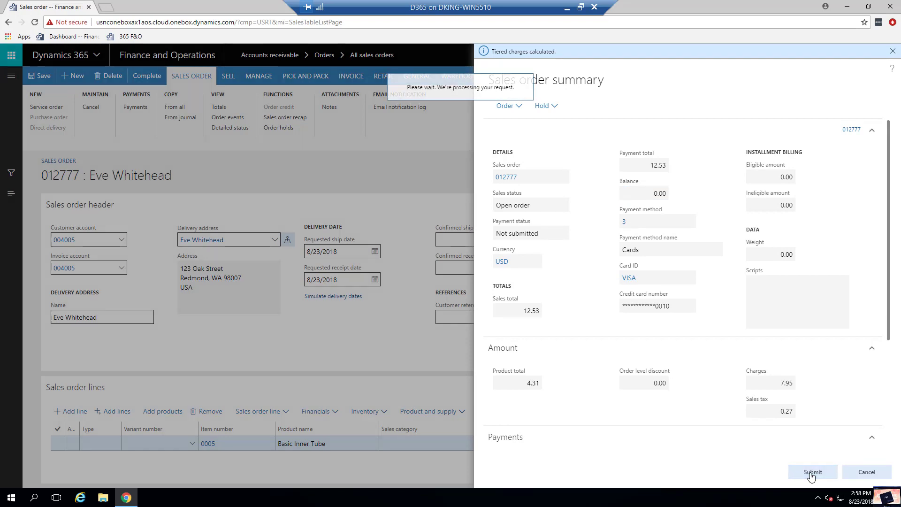
left_click(811, 472)
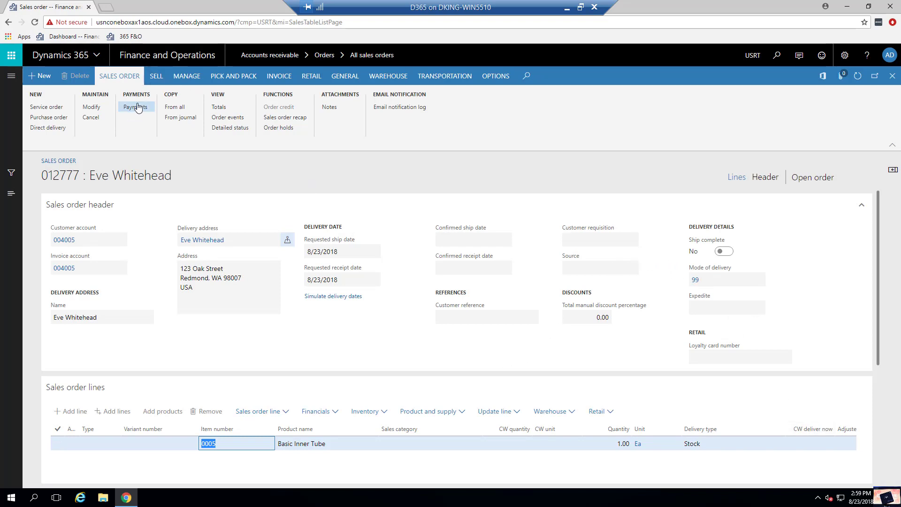
- Show order 012777's customer payments with the $12.53 card payment Authorized
left_click(136, 107)
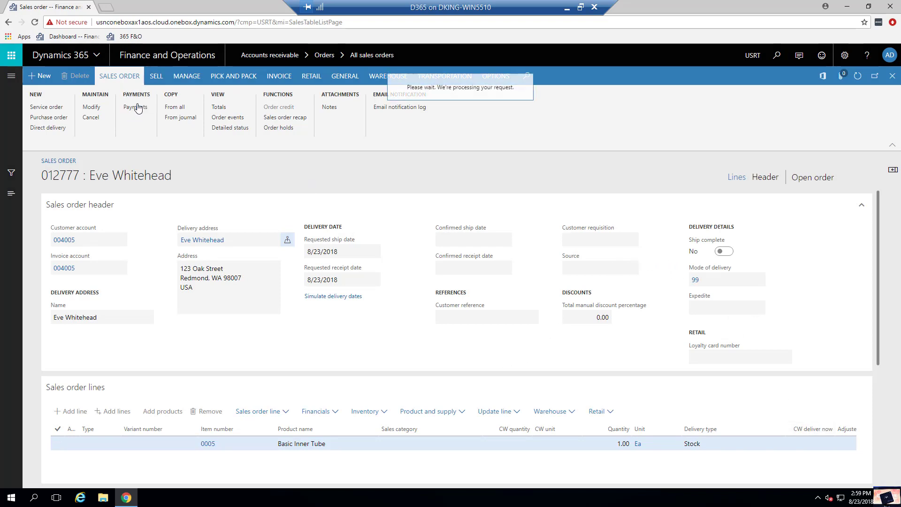
left_click(135, 107)
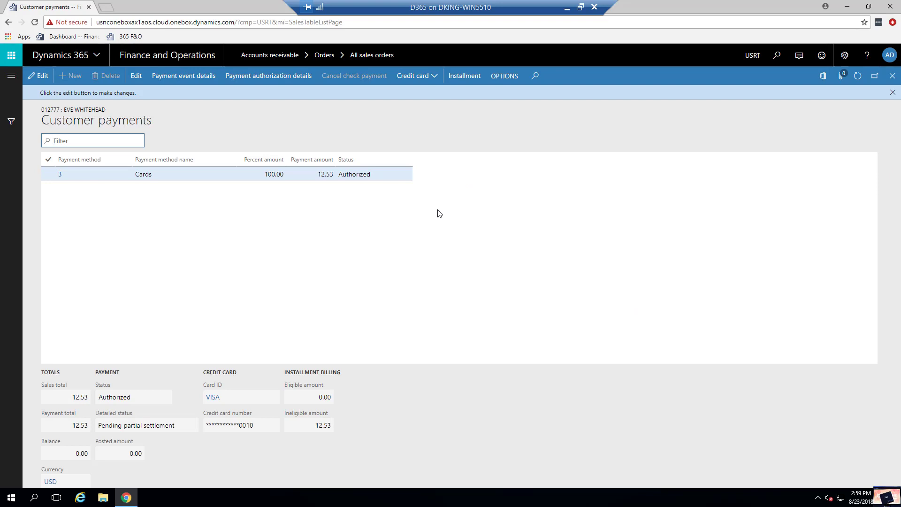